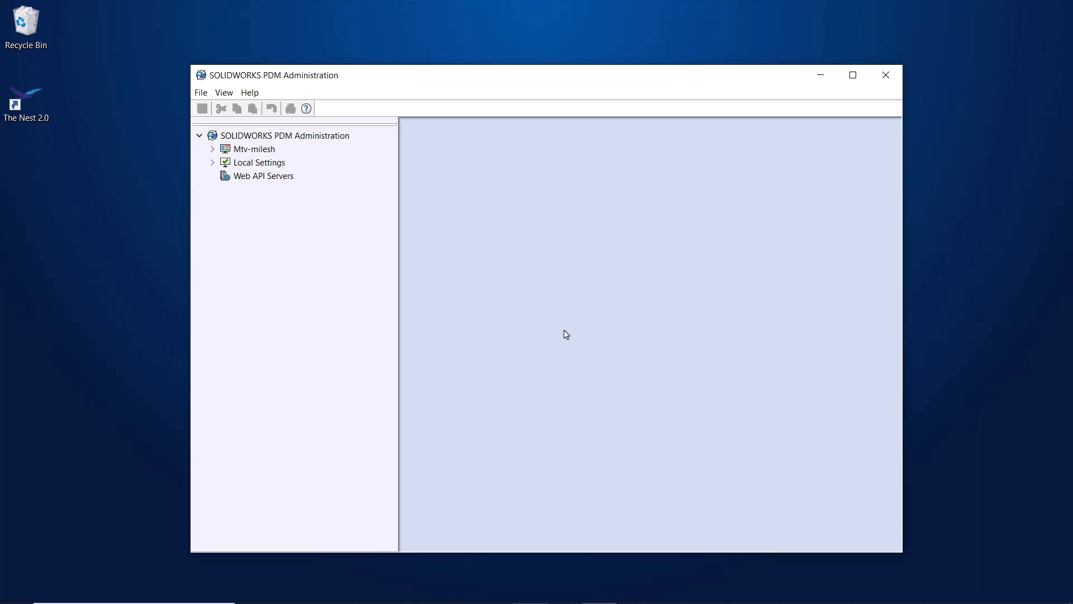
- Enable automatic administration login for PDM_Vault with user 'admin' and its password, and save
left_click(213, 162)
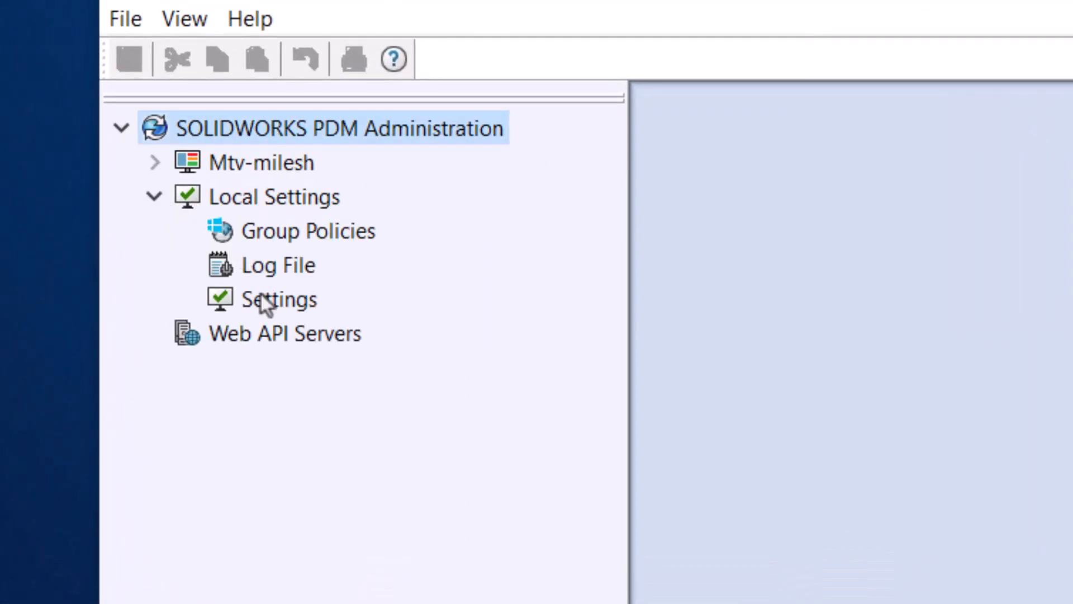
double_click(278, 299)
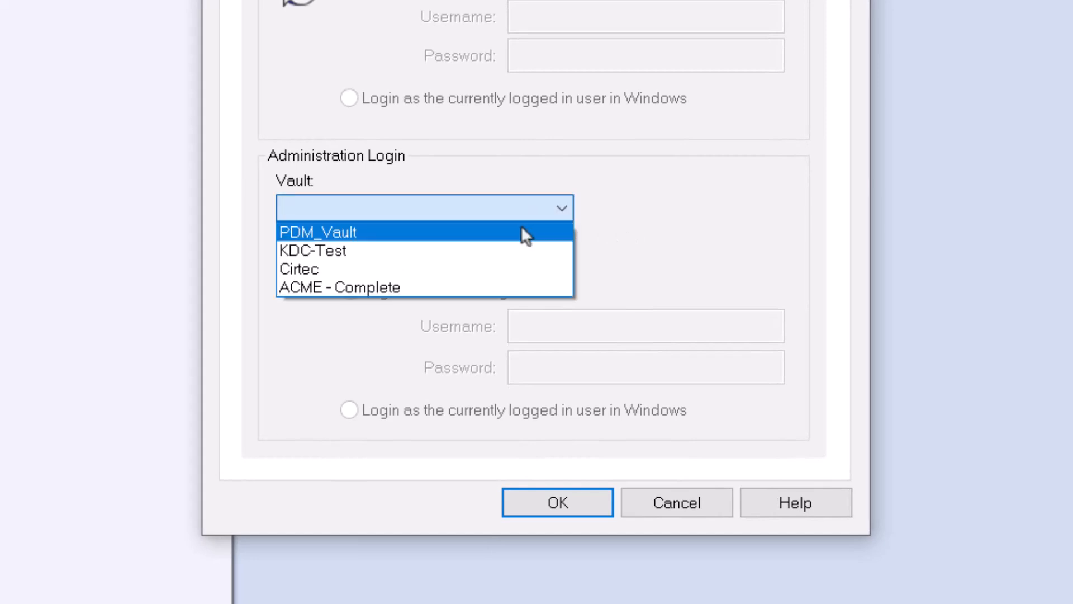
left_click(319, 232)
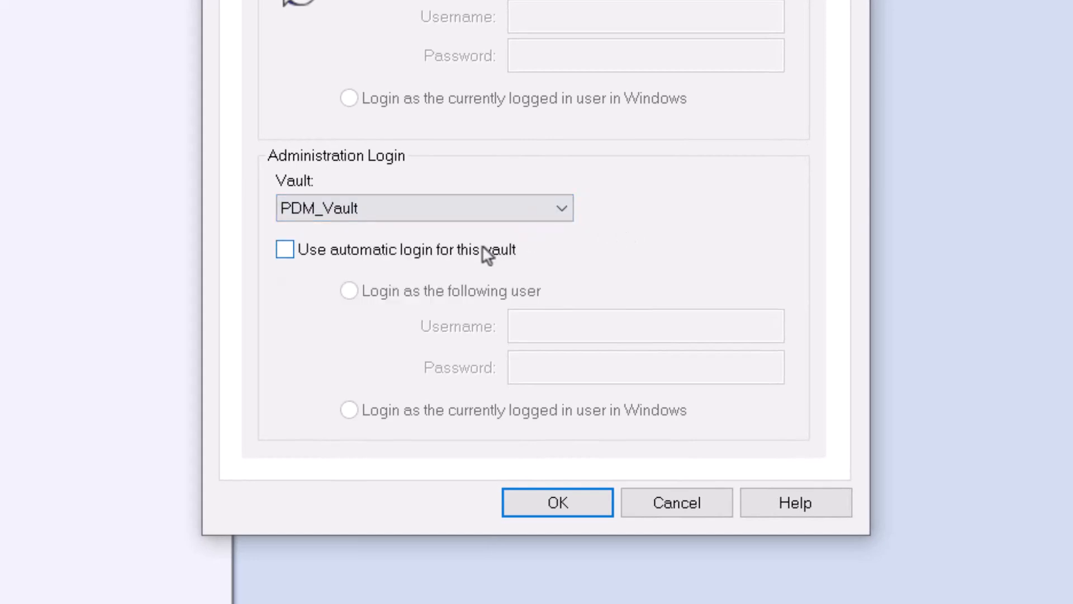
left_click(284, 249)
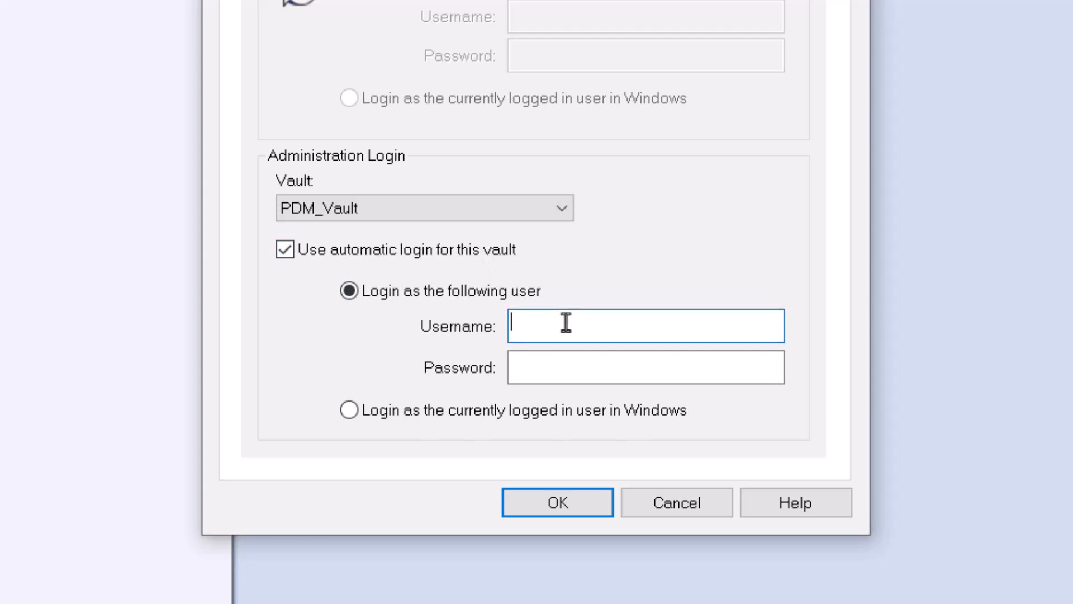
type("admin")
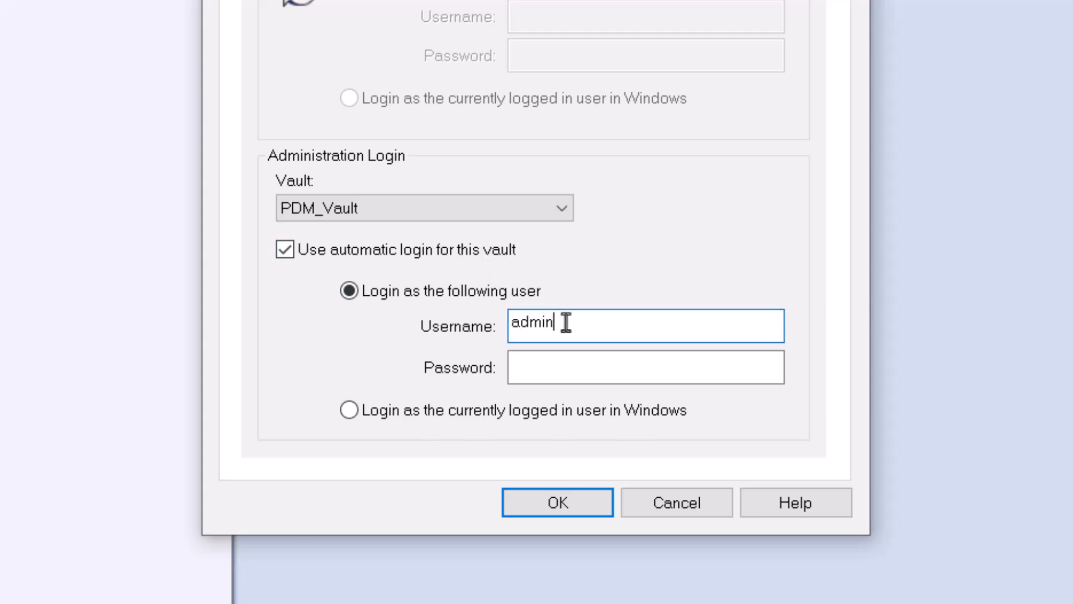
left_click(645, 367)
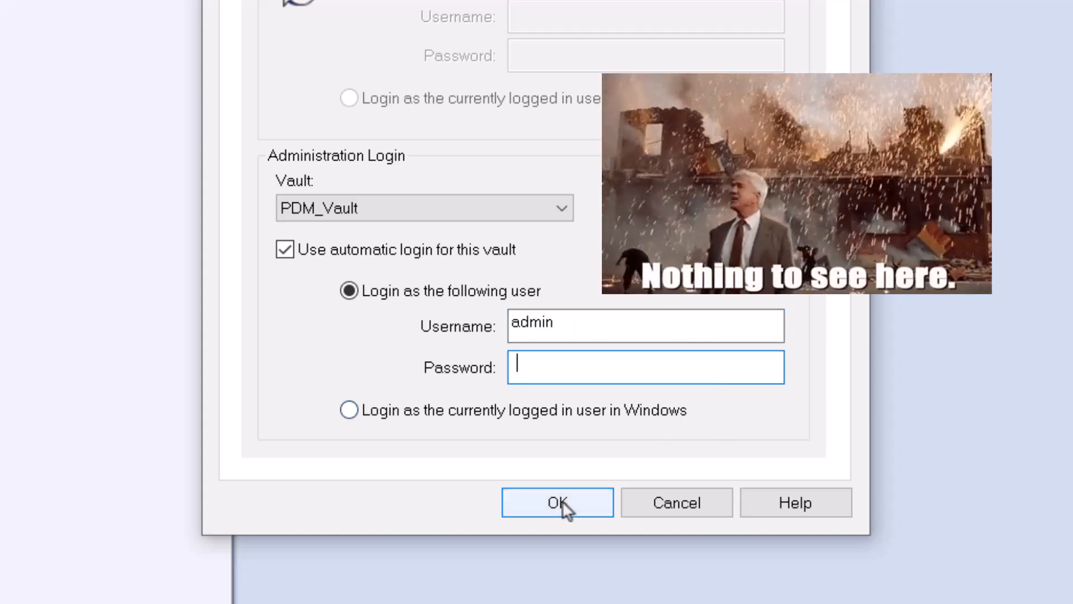
left_click(557, 501)
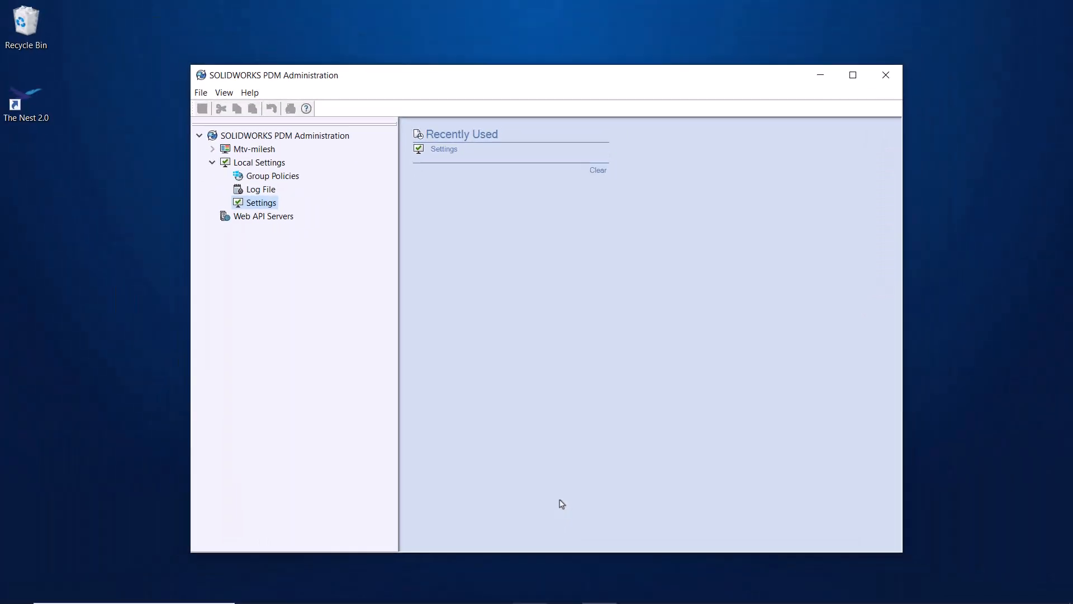
left_click(213, 149)
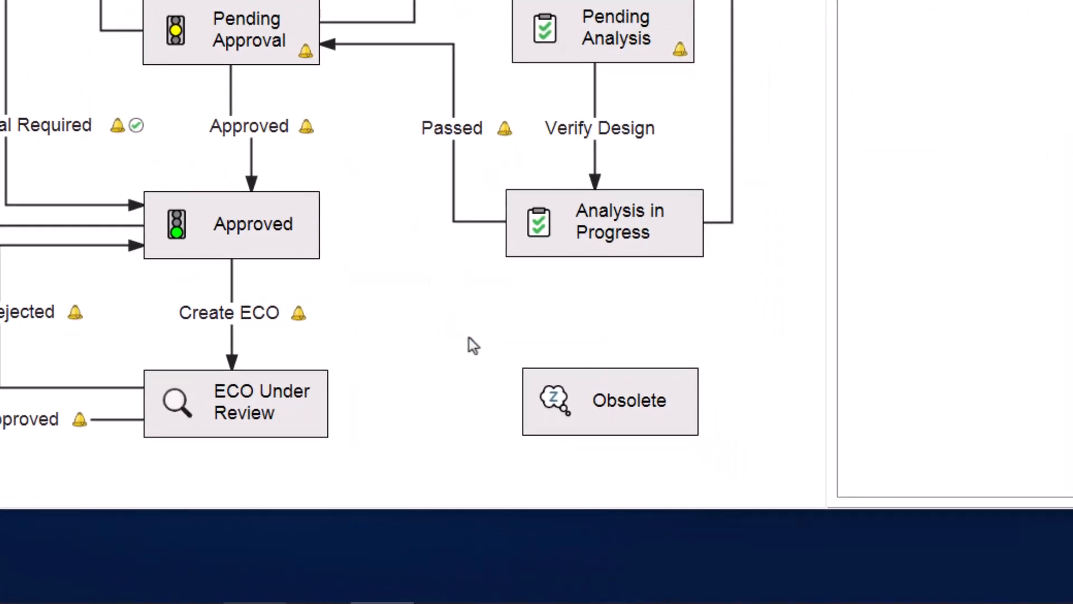
- Attempt to delete the Obsolete state, accept the warning, then archive it instead
left_click(608, 401)
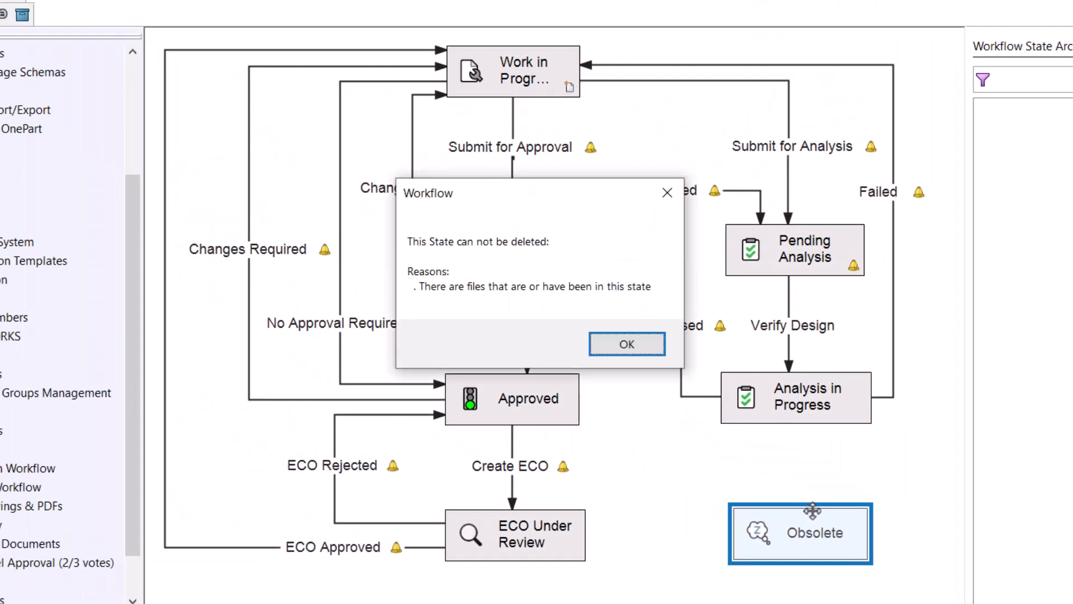
mouse_move(696, 418)
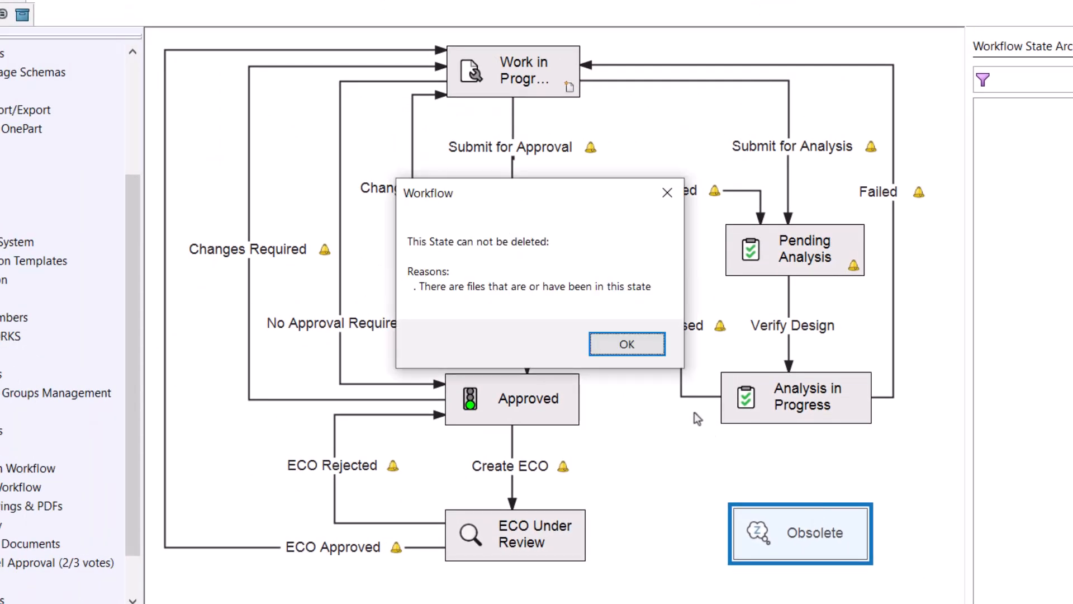
left_click(626, 343)
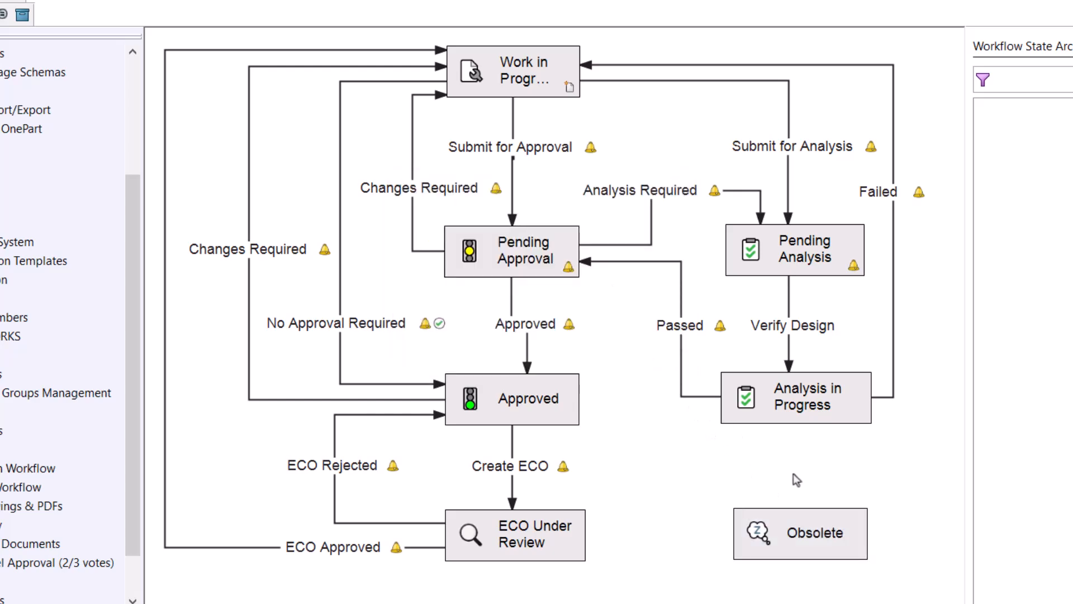
right_click(801, 533)
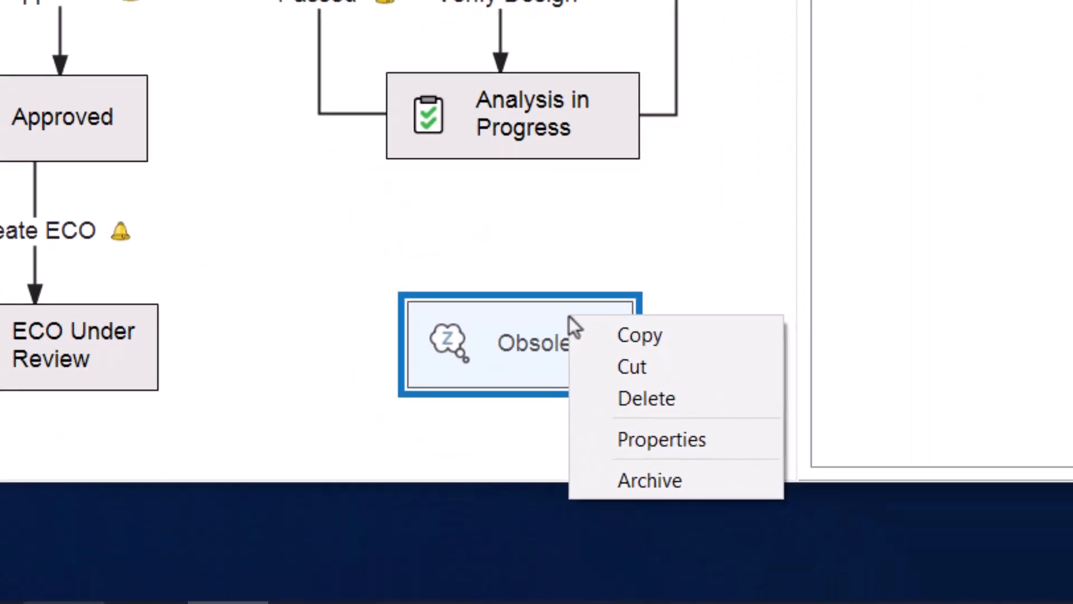
mouse_move(648, 479)
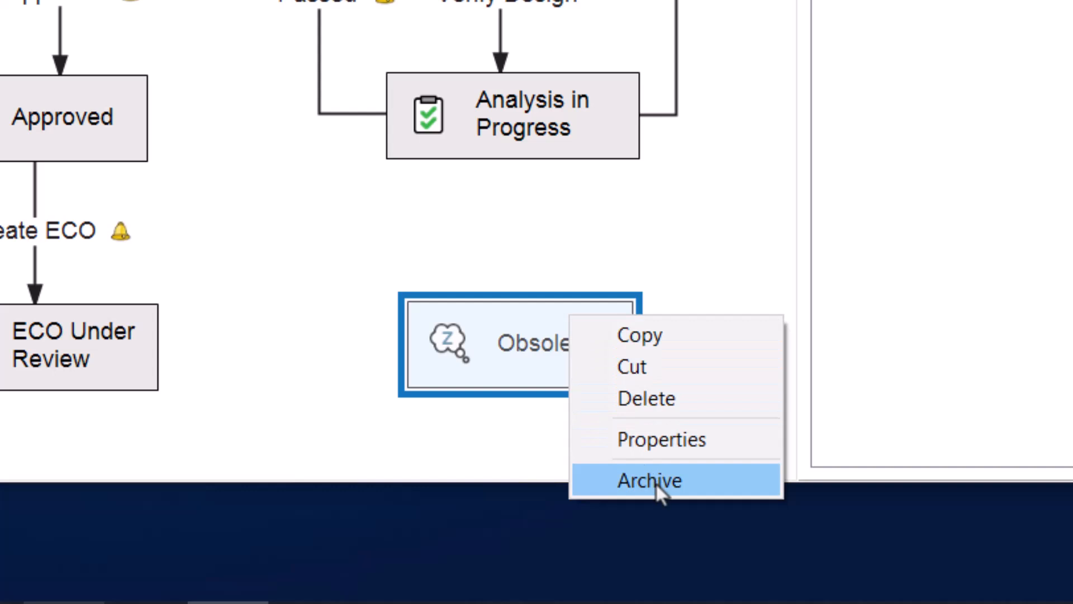
left_click(649, 480)
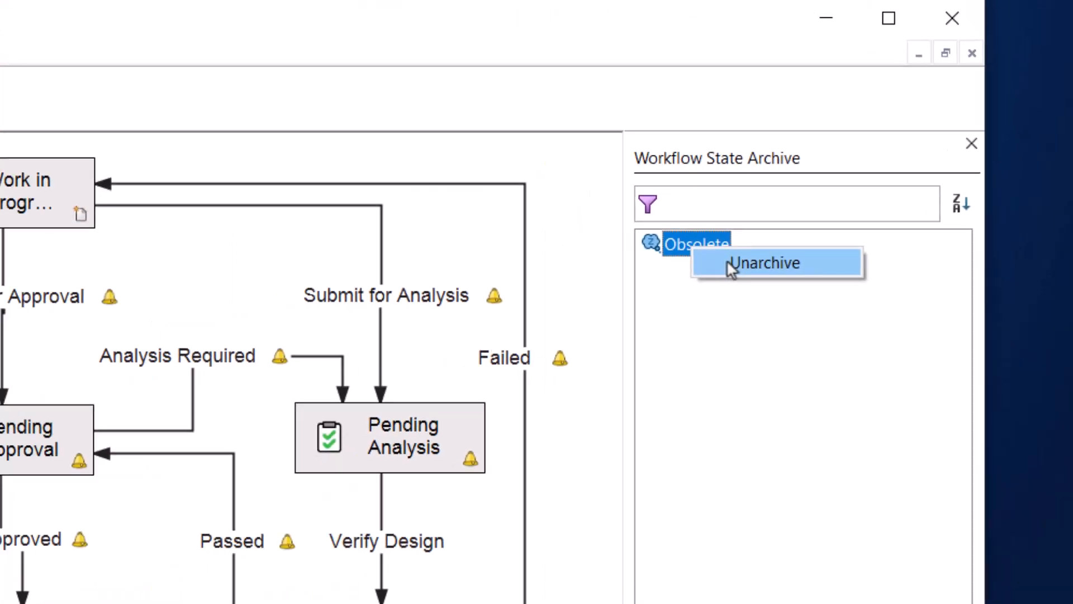
left_click(765, 262)
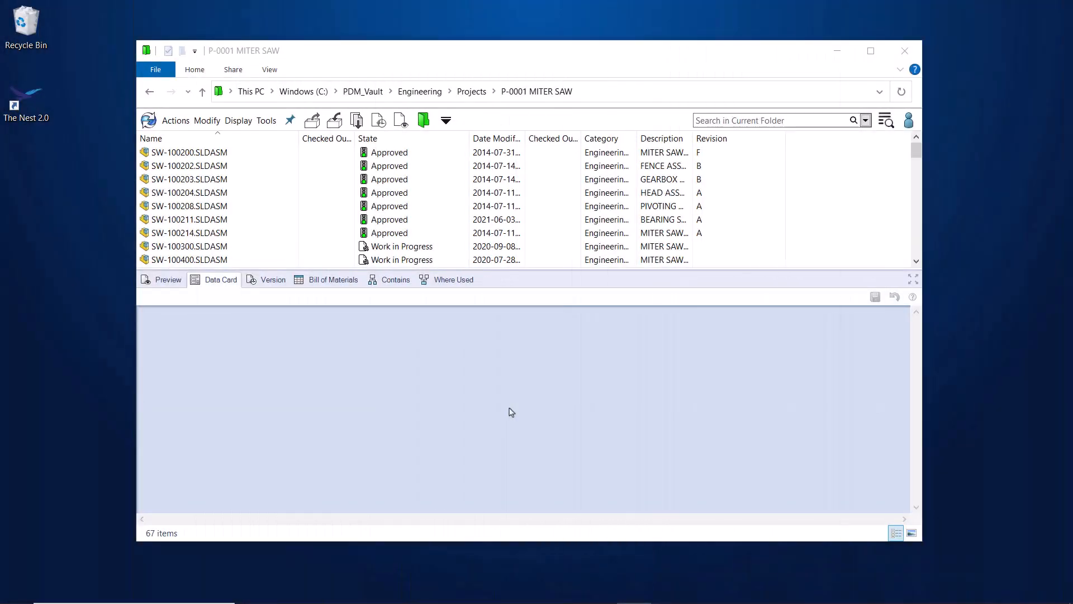
- Select the SW-100200.SLDASM assembly in the P-0001 MITER SAW project folder
left_click(190, 152)
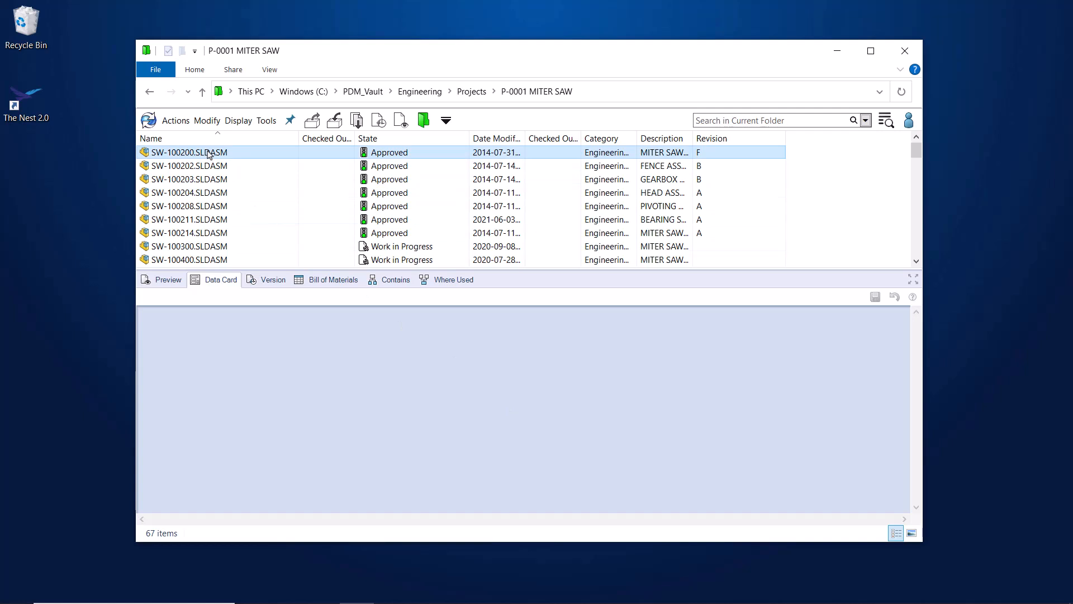
left_click(168, 279)
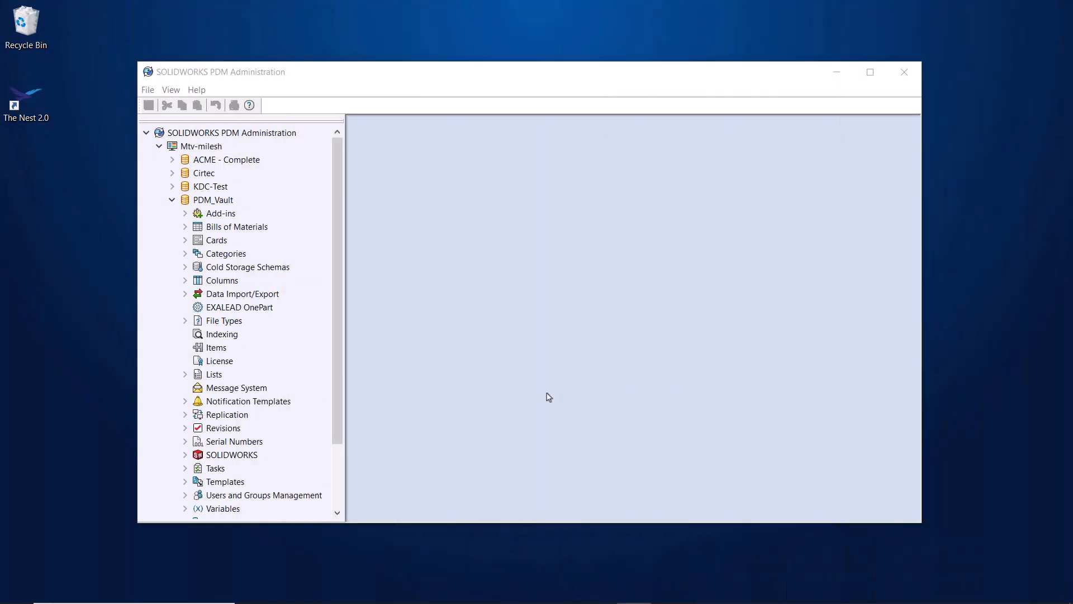
- In PDM_Vault properties, enable logging of Get operations
right_click(212, 199)
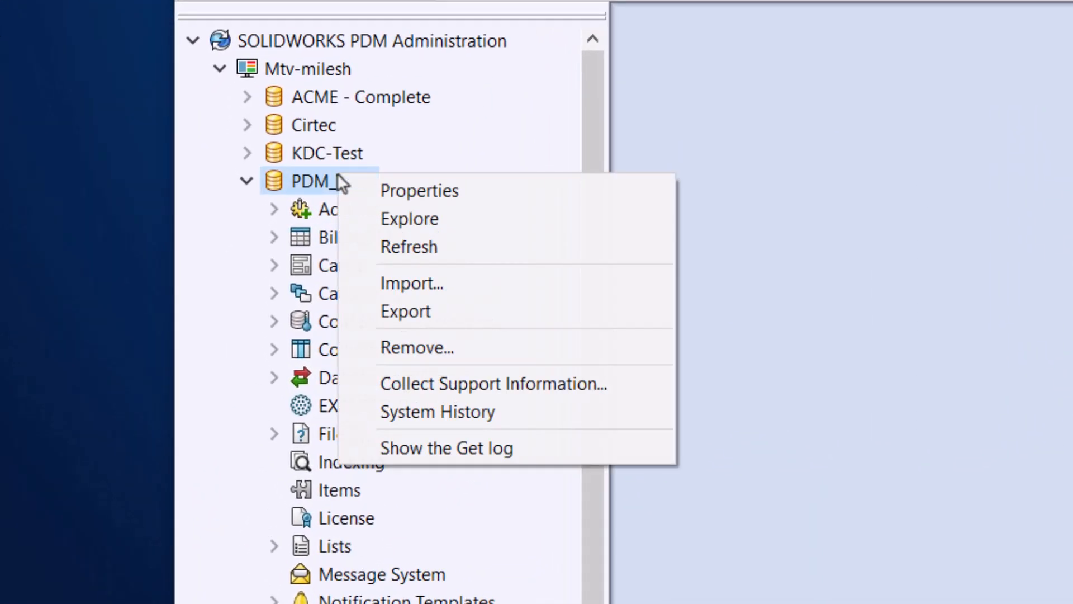
left_click(419, 190)
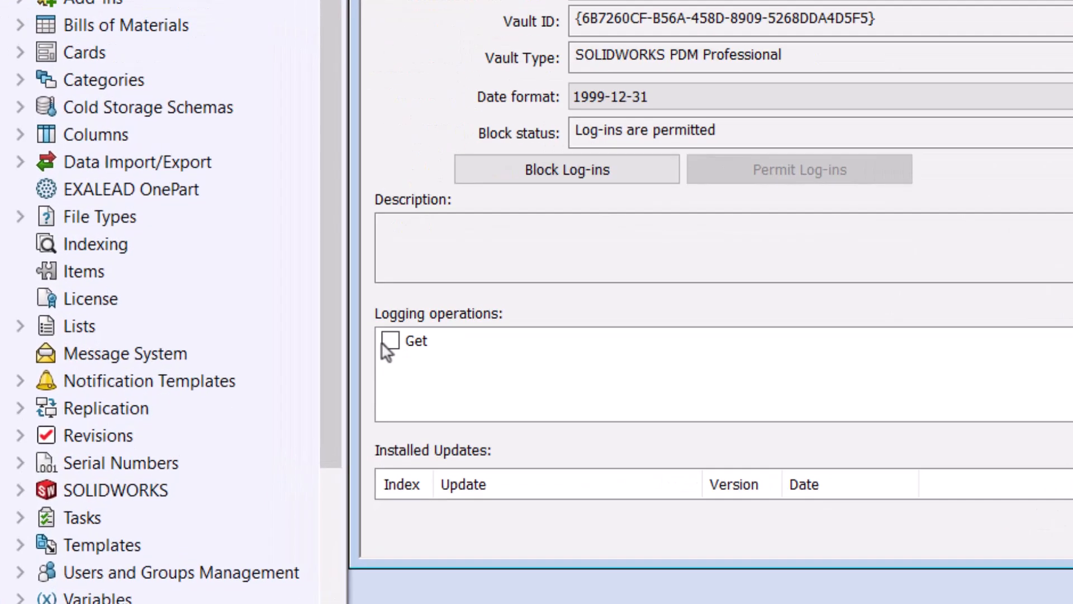
left_click(389, 340)
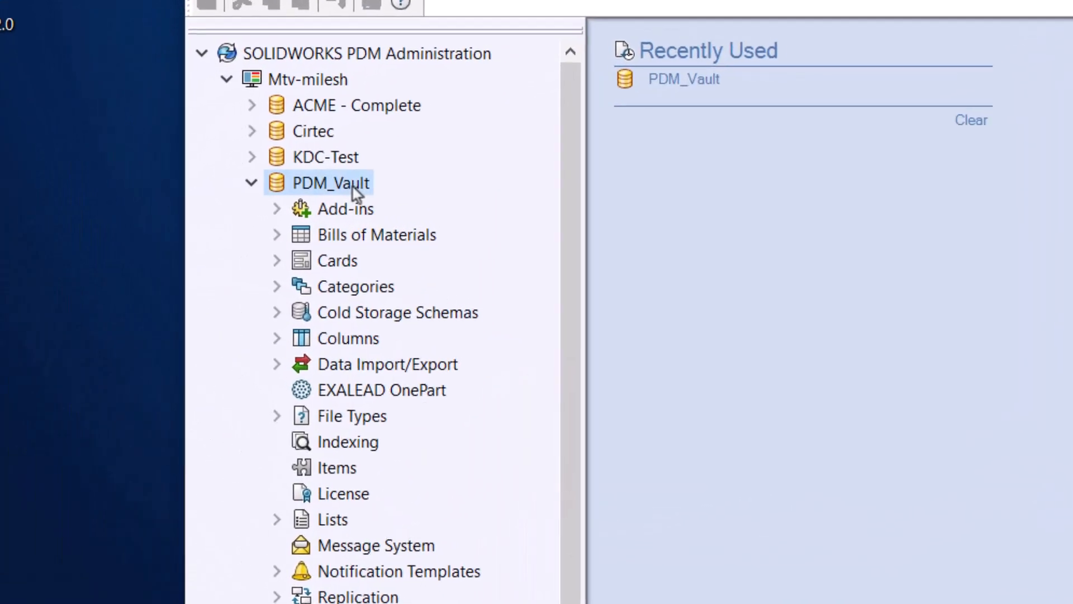
- Show the Get log for the PDM_Vault vault
right_click(331, 182)
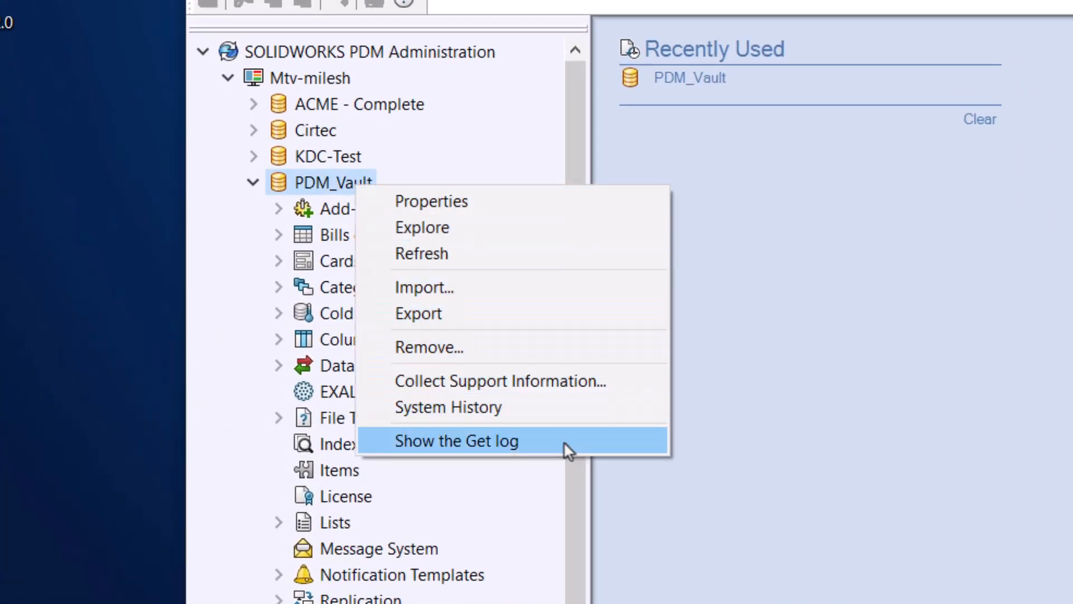
left_click(456, 440)
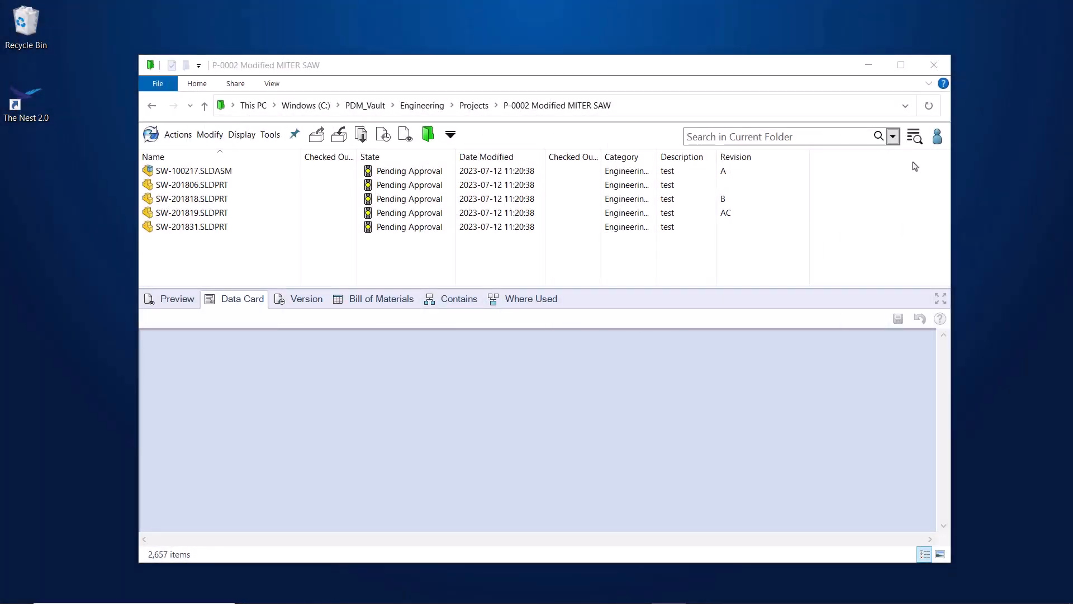
- Launch a Complete Search from the search-type dropdown in the project folder
left_click(892, 135)
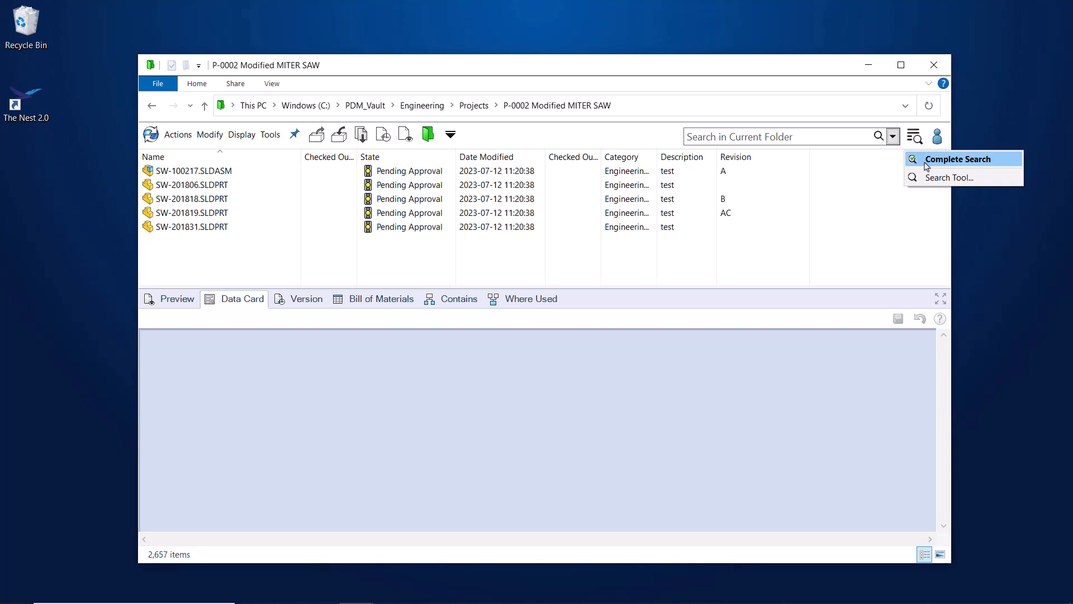
left_click(958, 159)
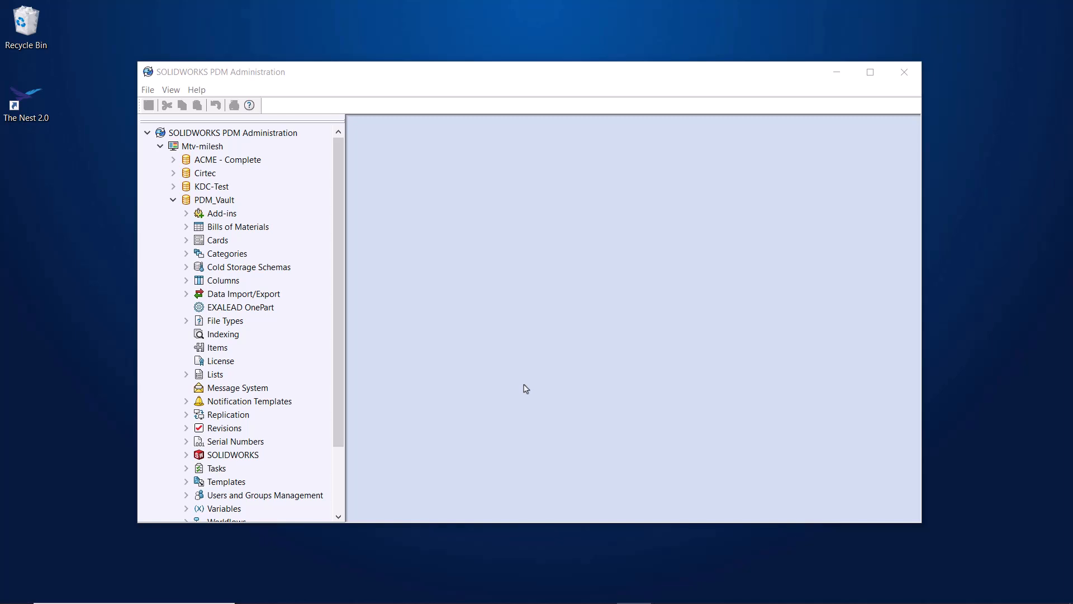
mouse_move(328, 312)
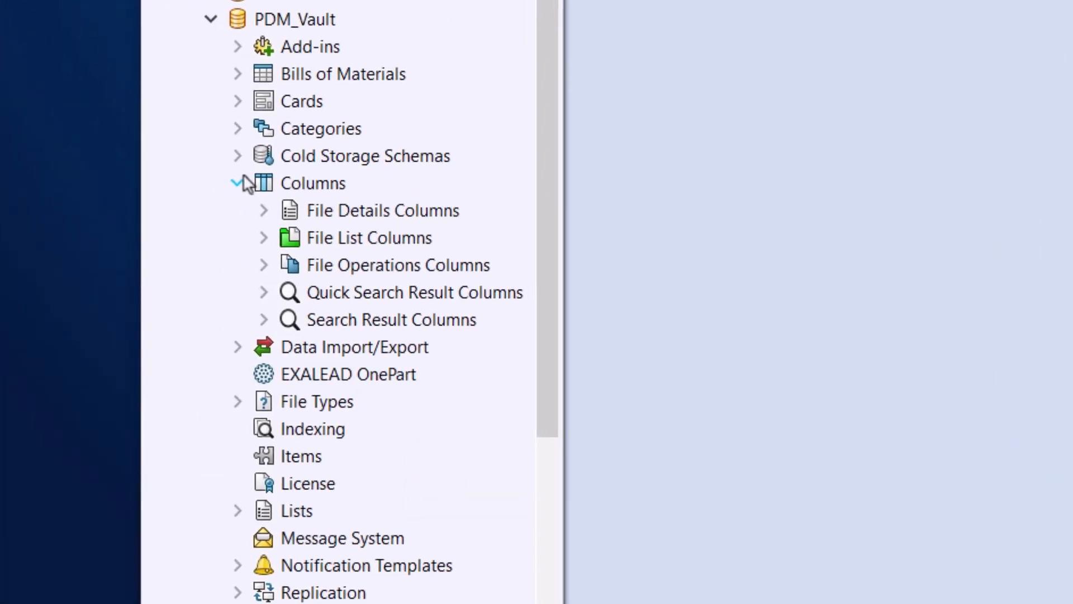
- Expand Columns > File List Columns and open the Explorer column set
left_click(263, 237)
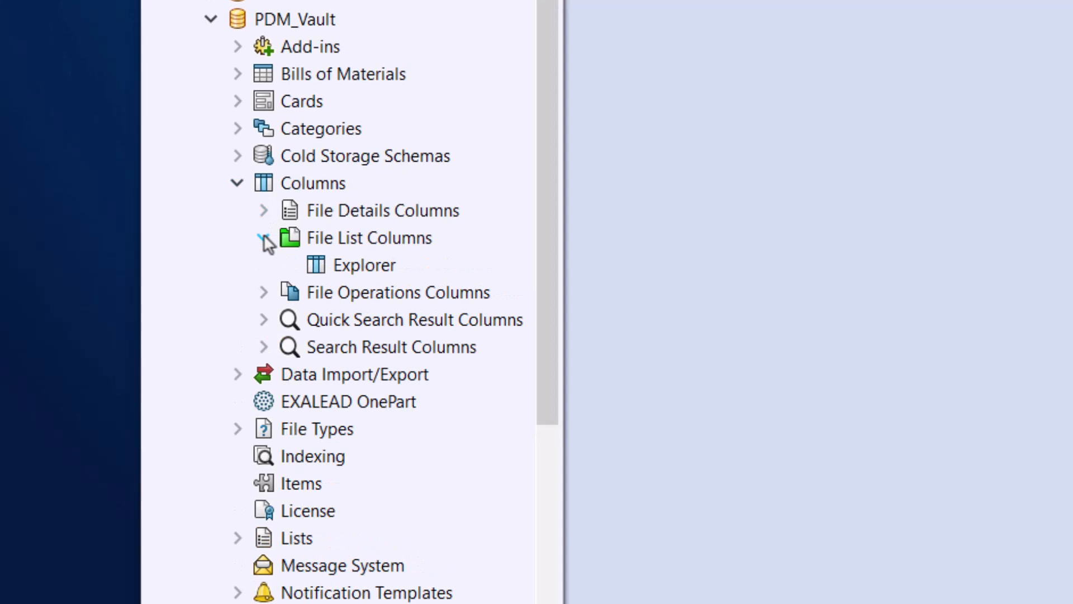
left_click(264, 237)
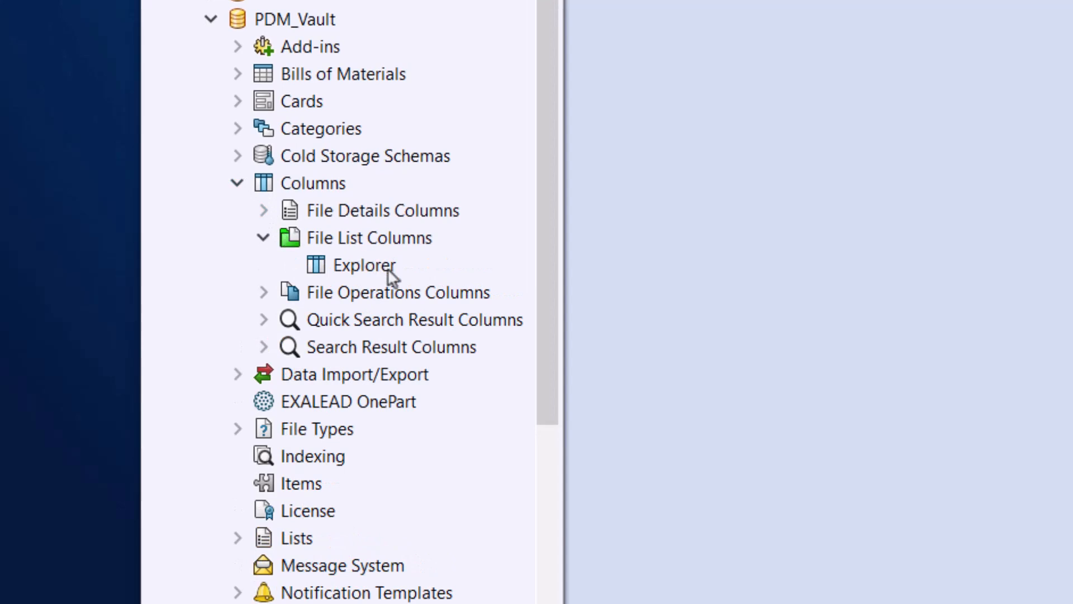
left_click(366, 265)
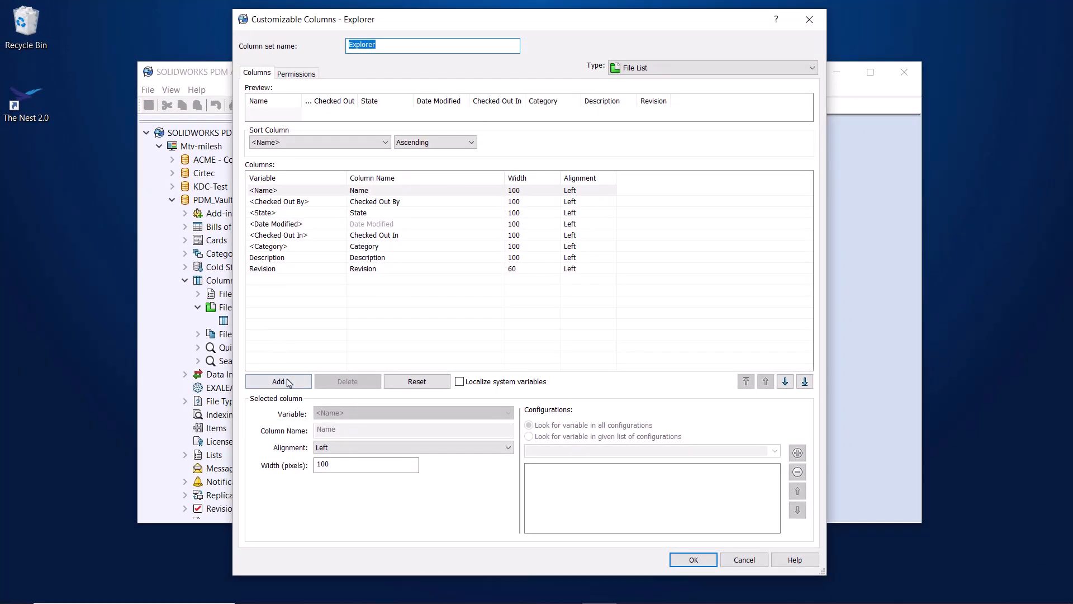
- Add a <Days In State> column, move it right after State, and save the column set
left_click(278, 381)
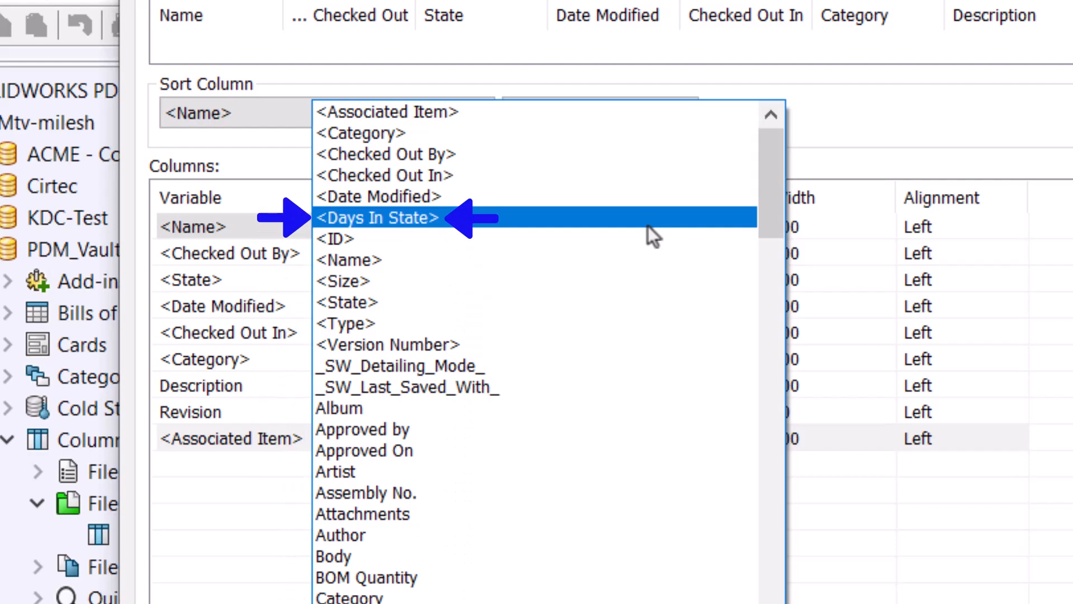
left_click(378, 218)
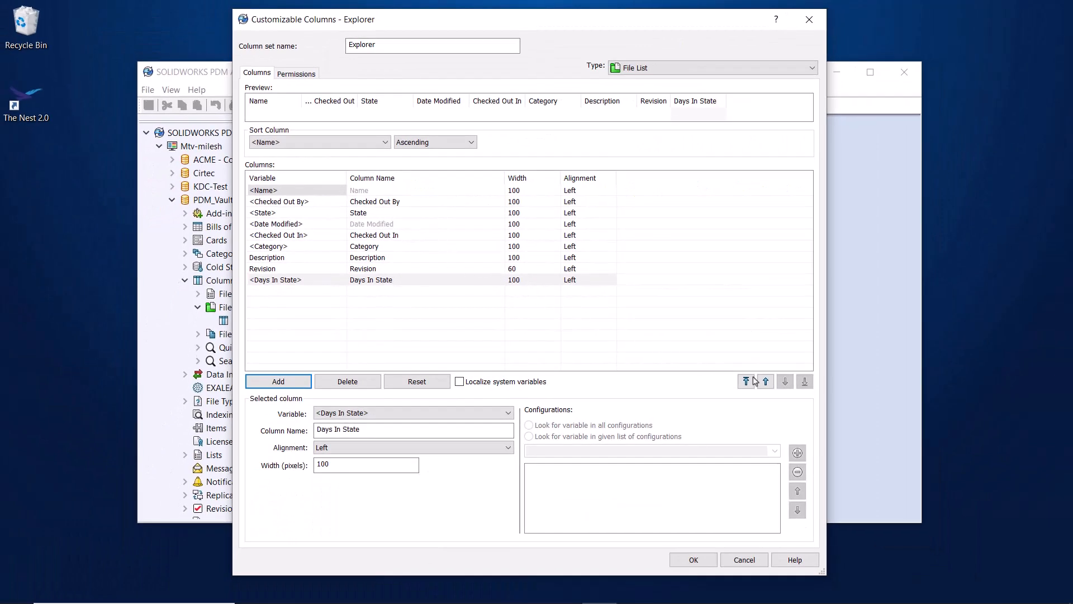
left_click(765, 381)
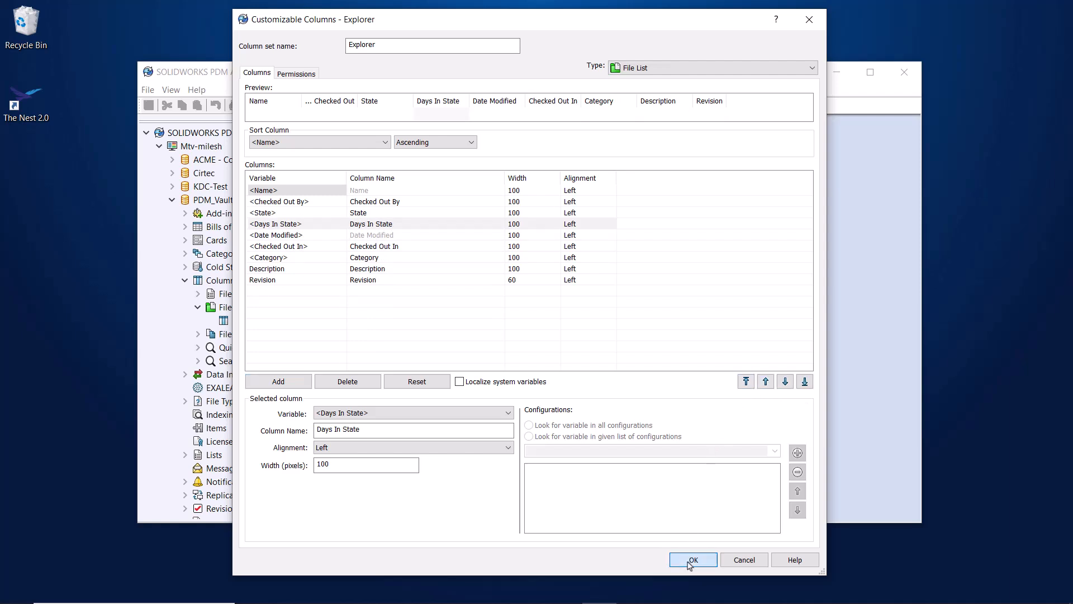
left_click(693, 559)
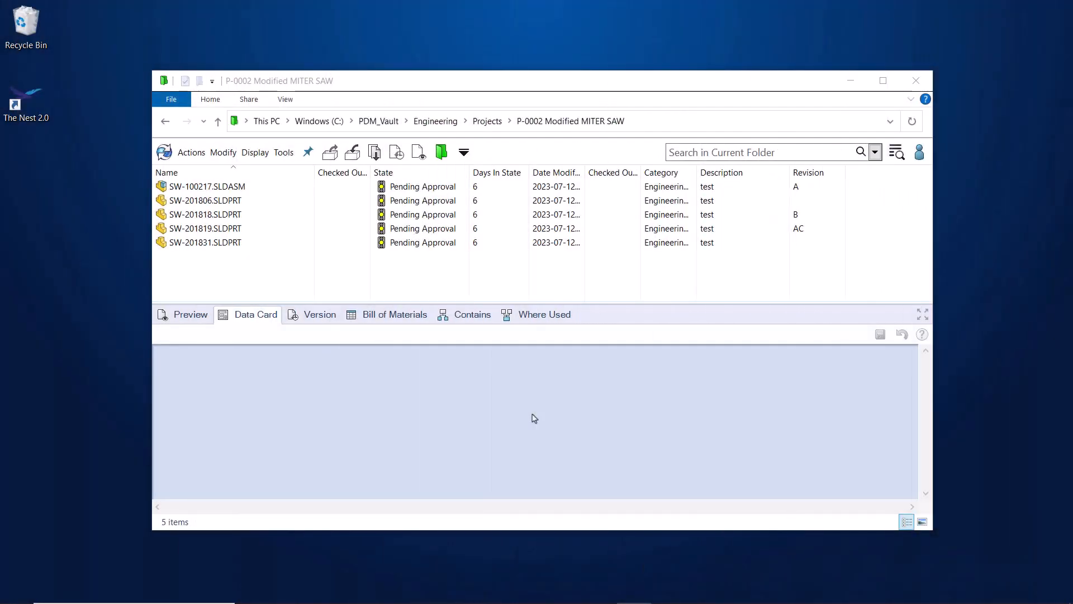